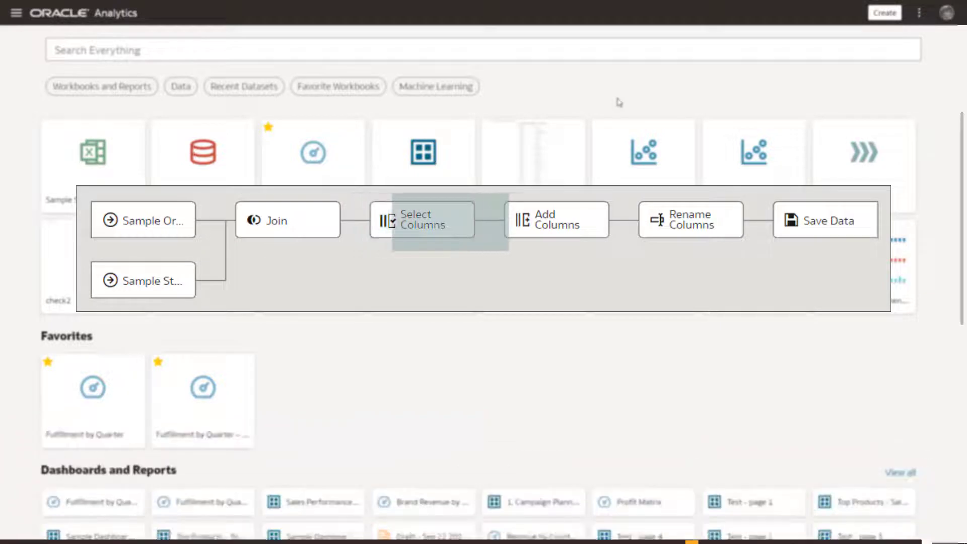
mouse_move(691, 220)
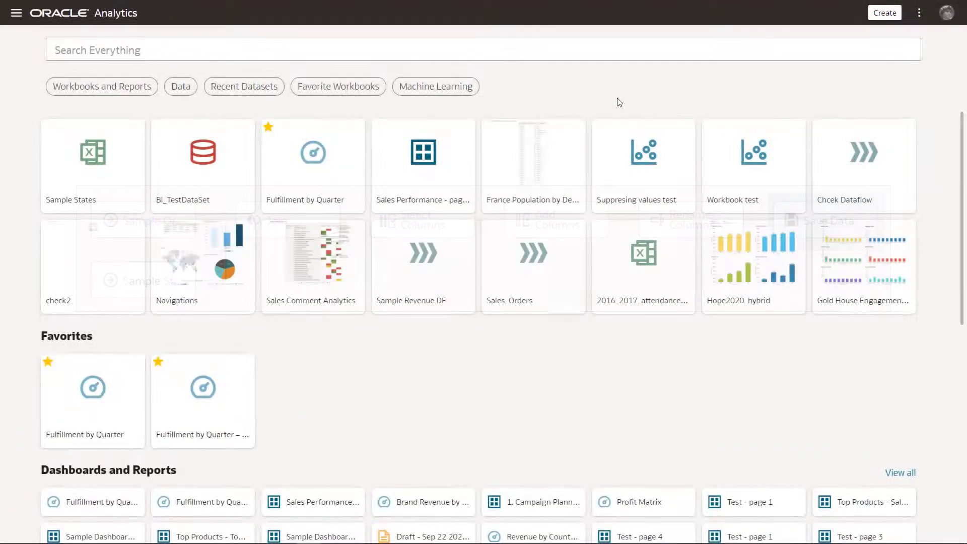
Create a new data flow with Sample Order Lines as its first source.
click(884, 12)
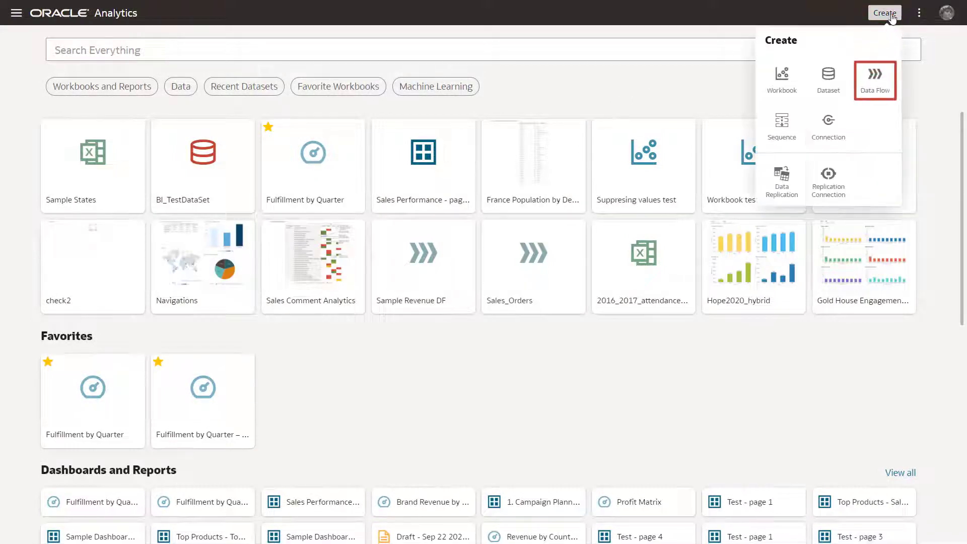
click(874, 79)
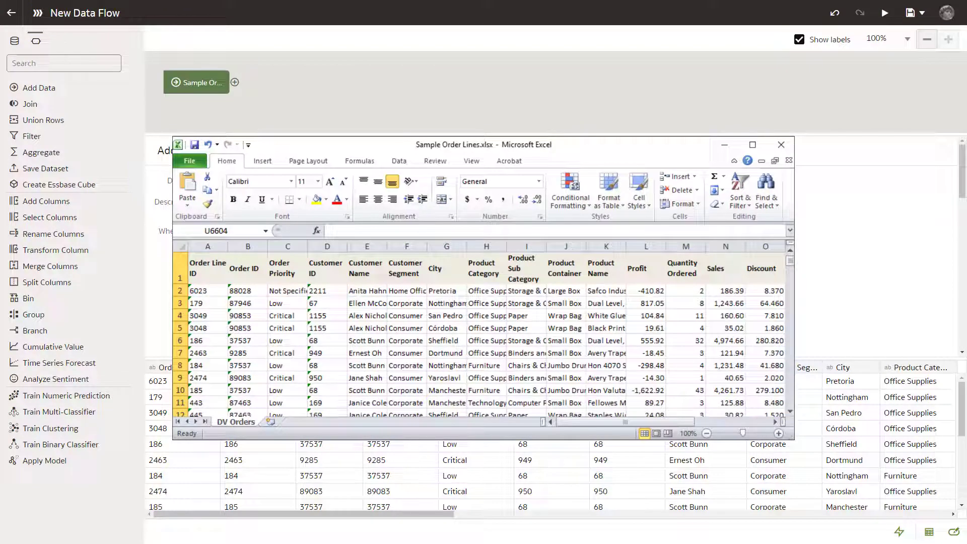
click(780, 145)
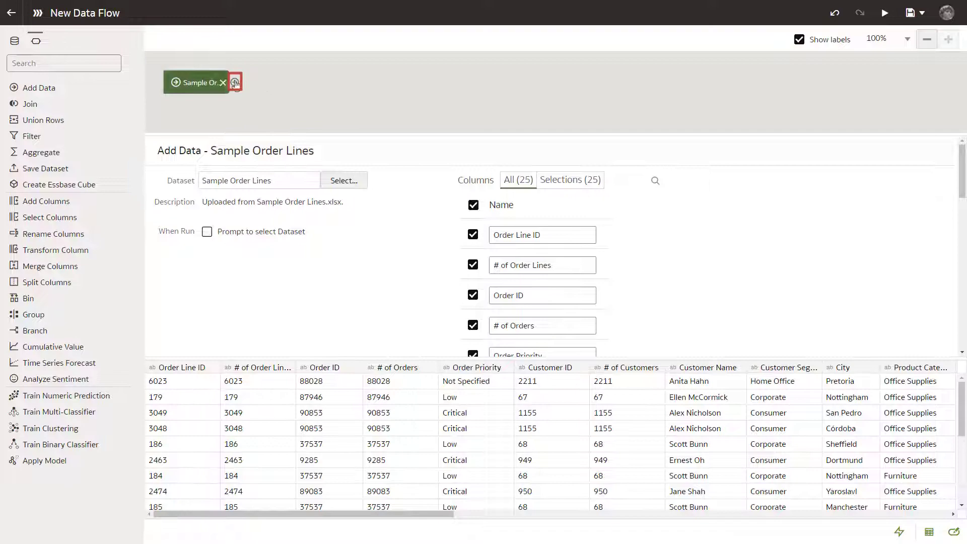
Add Sample States as a second source, joined to order lines on City = City.
click(234, 83)
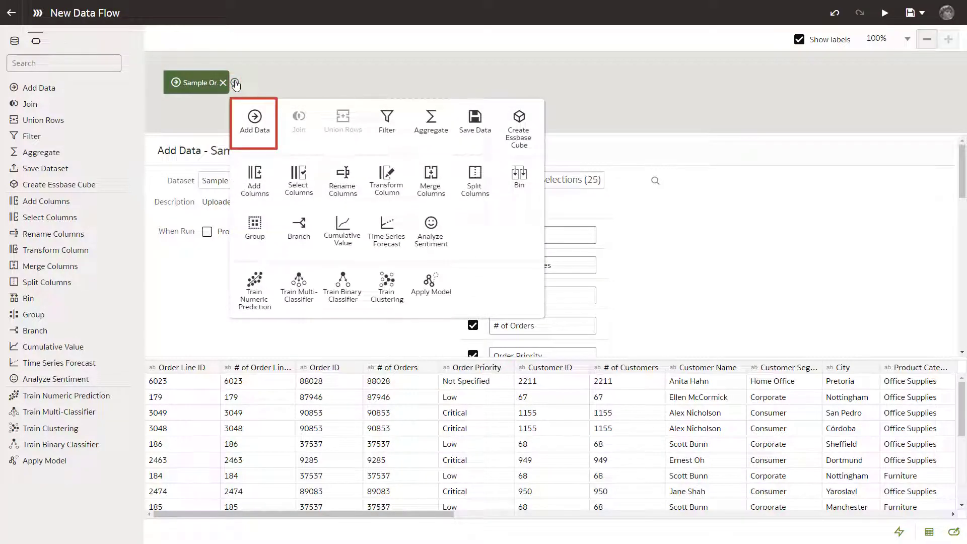
click(254, 121)
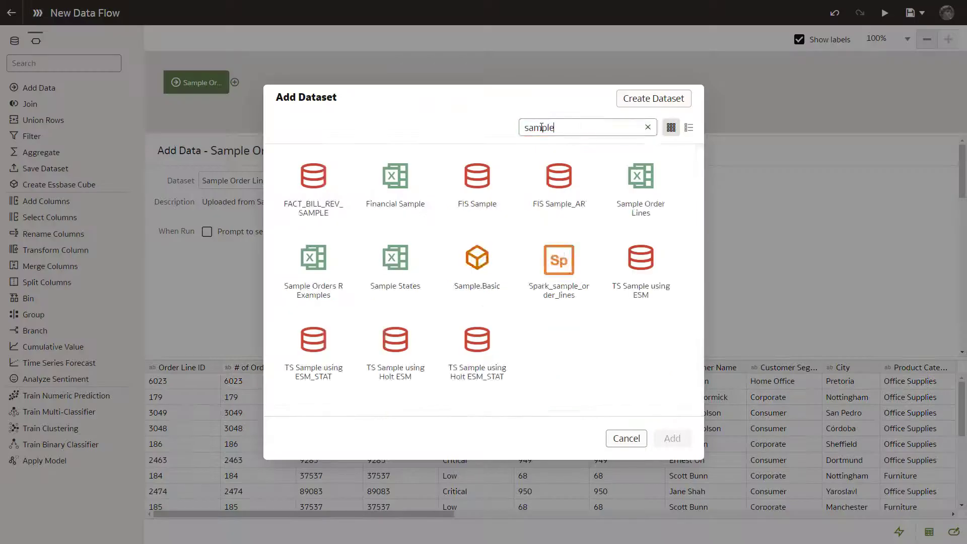
click(394, 266)
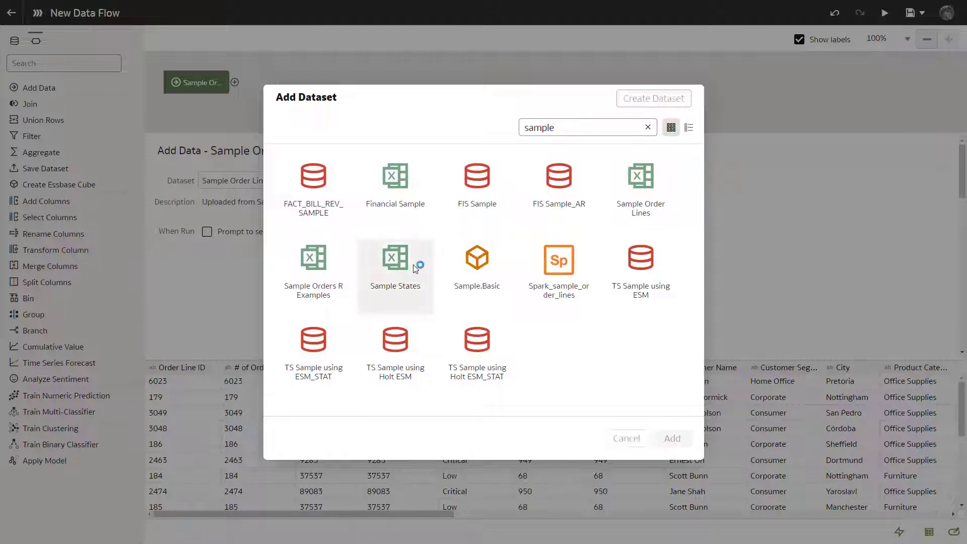
click(394, 260)
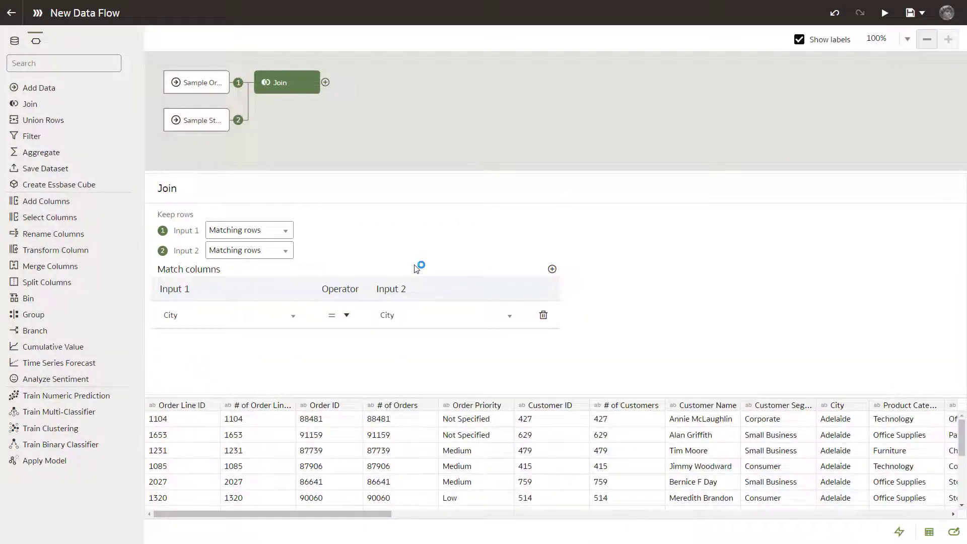
Add a Select Columns step after the join removing Order Priority, Latitude and Longitude.
click(326, 82)
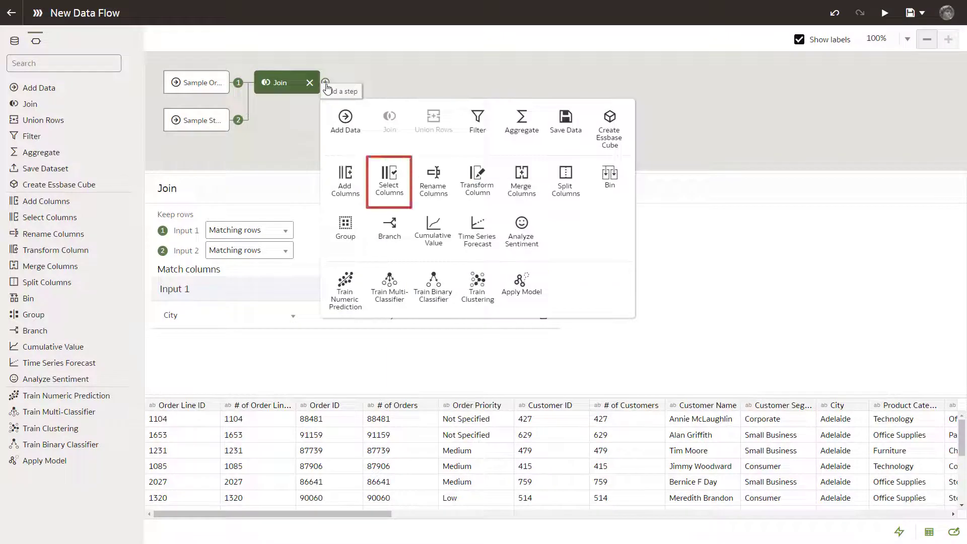
click(389, 182)
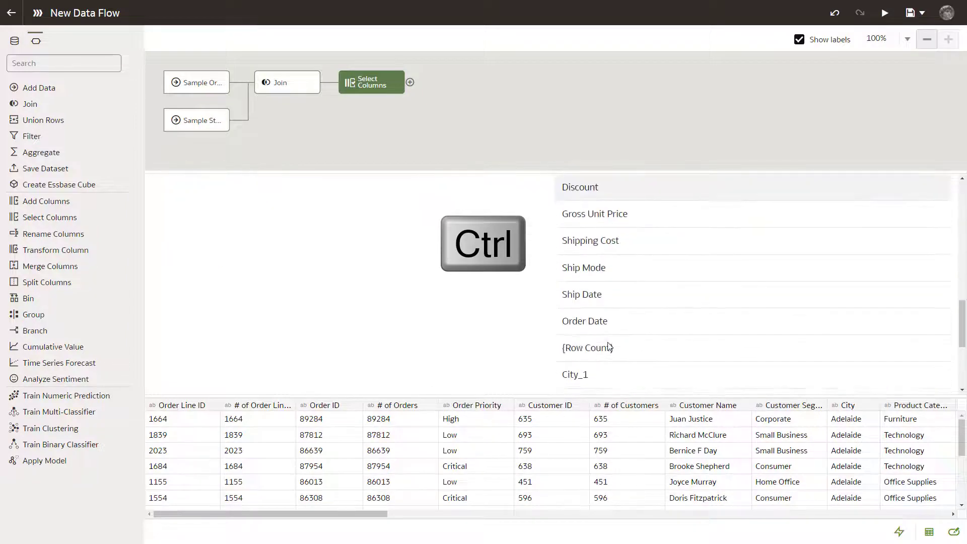
scroll(down, 3)
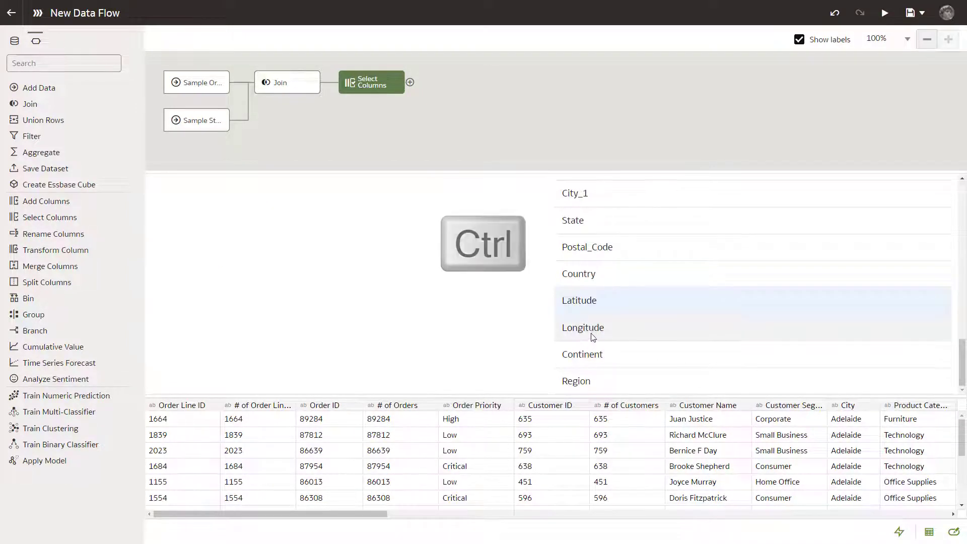
click(914, 228)
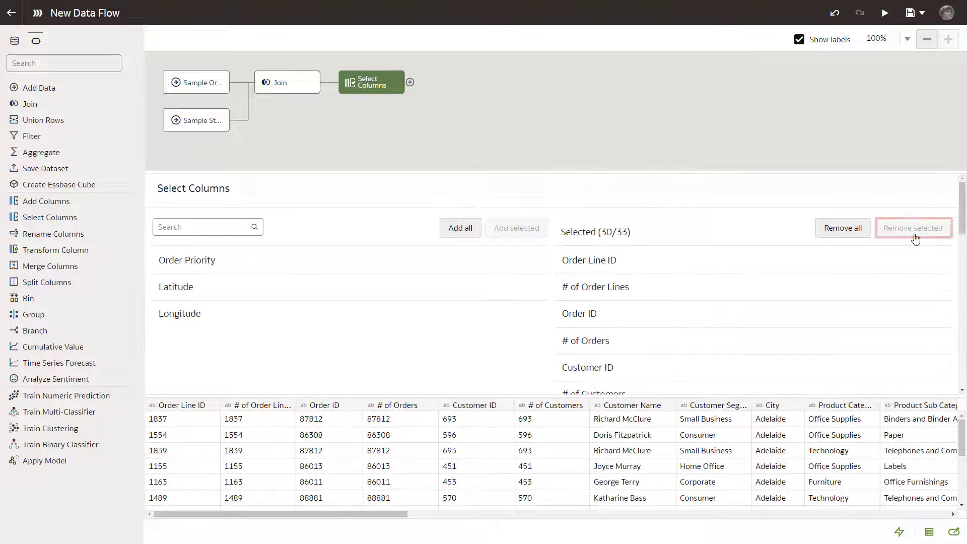
click(410, 82)
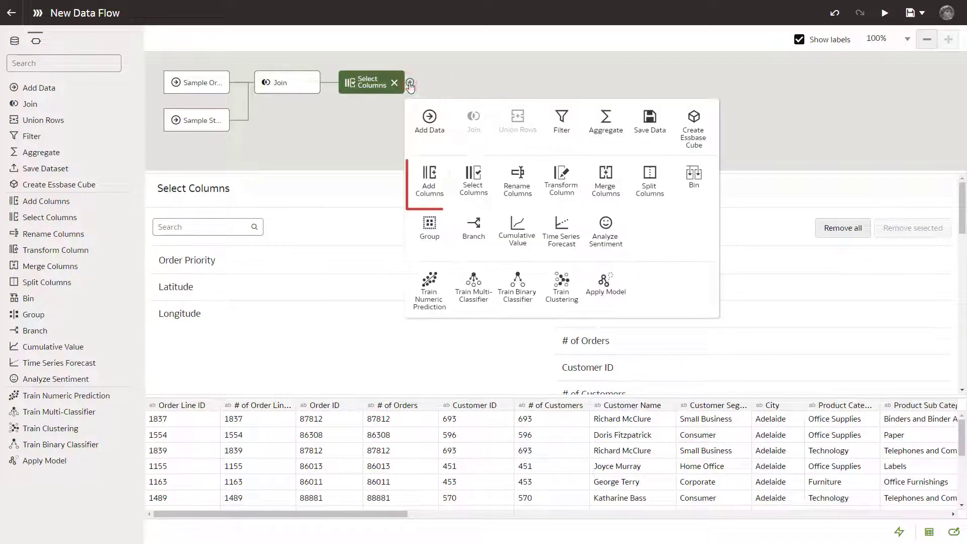
Add a validated Customer First column via a CASE/POSITION/SUBSTRING expression on customer name.
click(429, 180)
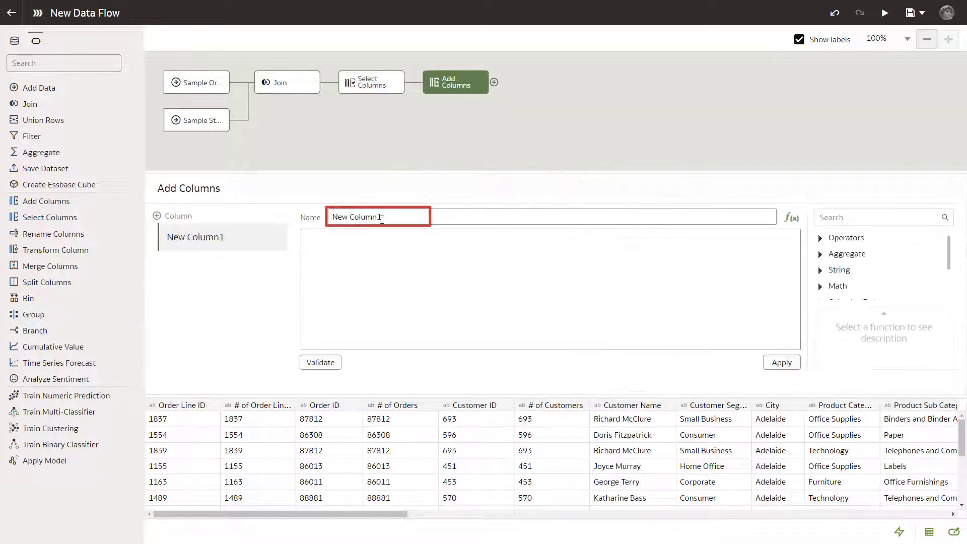
text(Customer First)
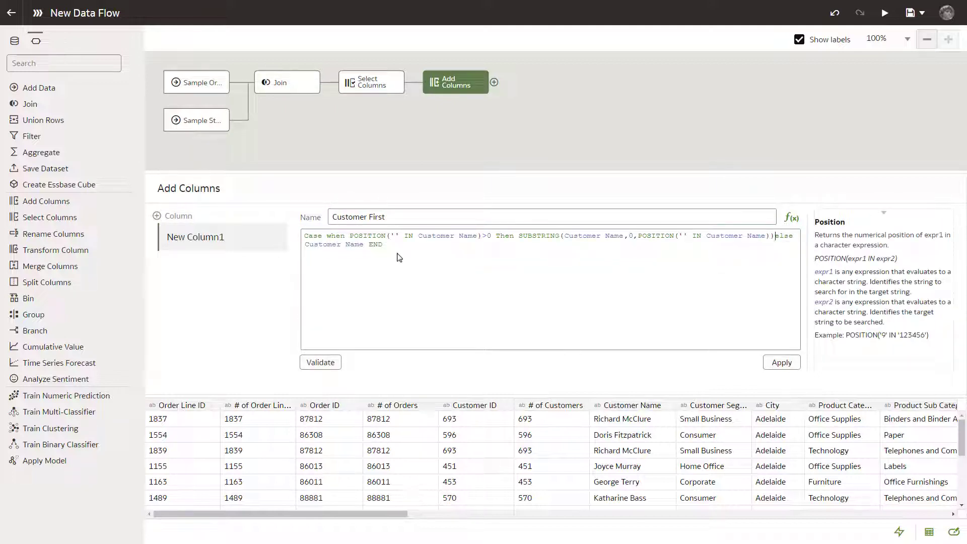
click(320, 362)
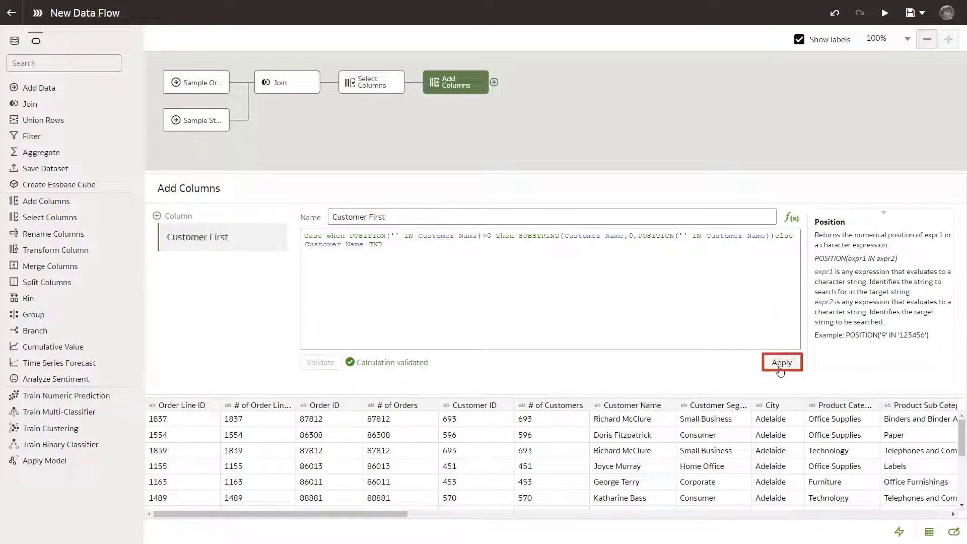
click(781, 362)
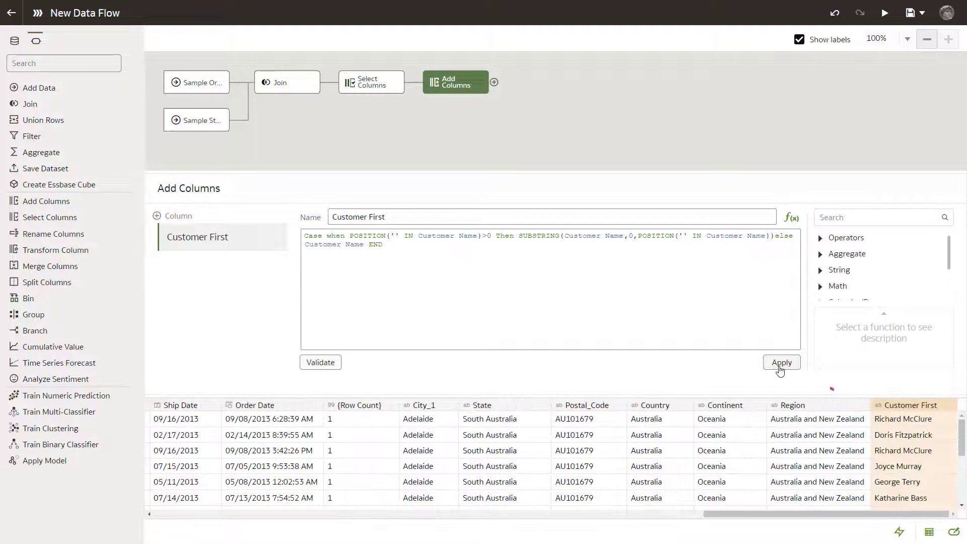
click(780, 363)
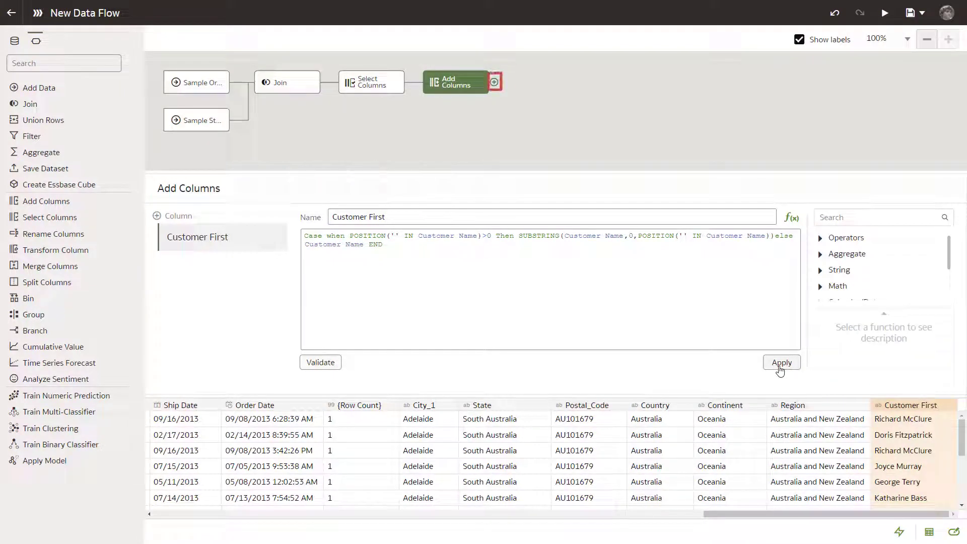
click(495, 83)
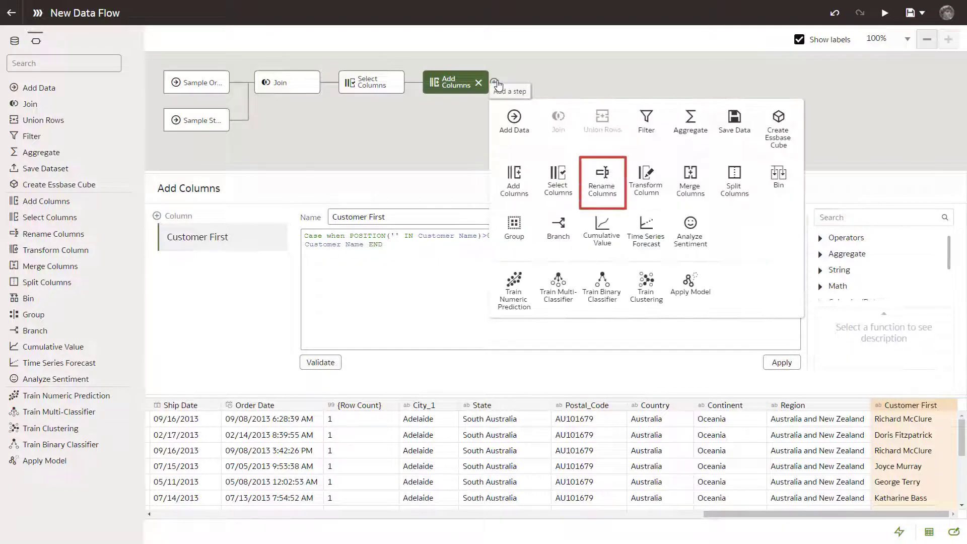
Rename Customer Segment to Segment, then append a Save Data step.
click(602, 182)
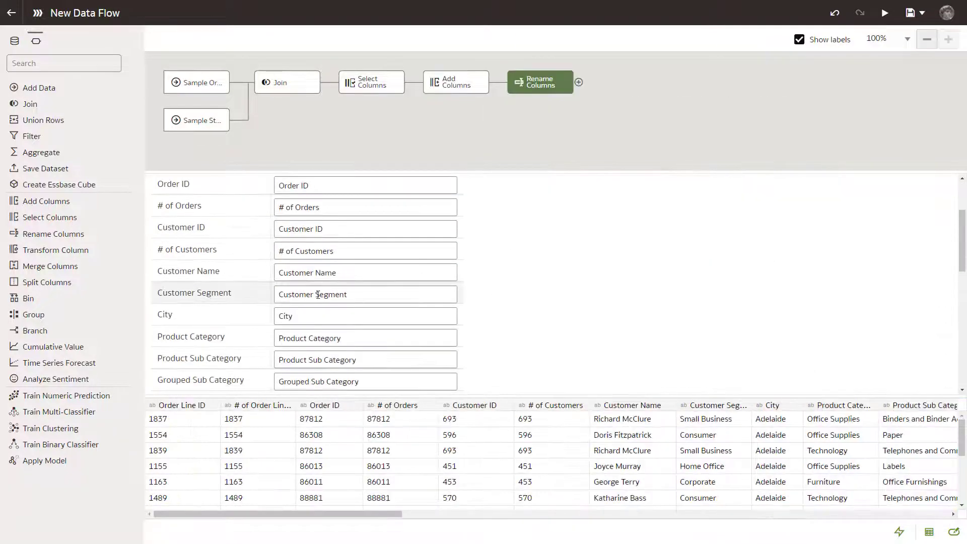
text(Segment)
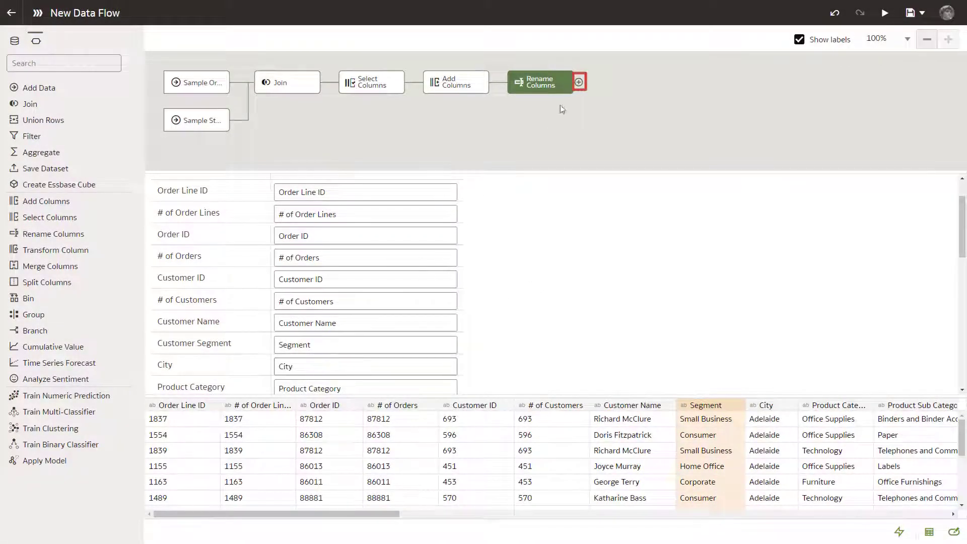
click(579, 81)
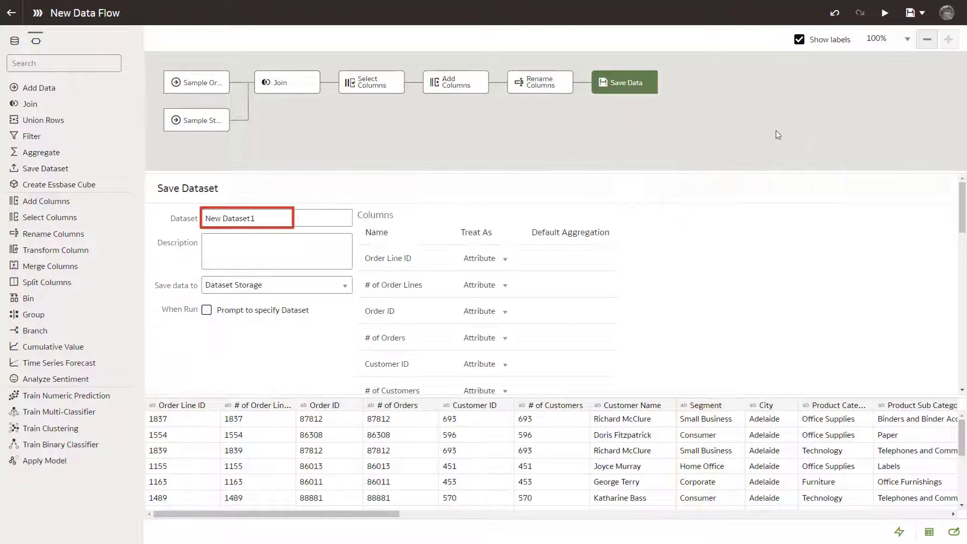
Name the output dataset Sales Data and save the flow as Sales Data Flow.
text(Sales Data)
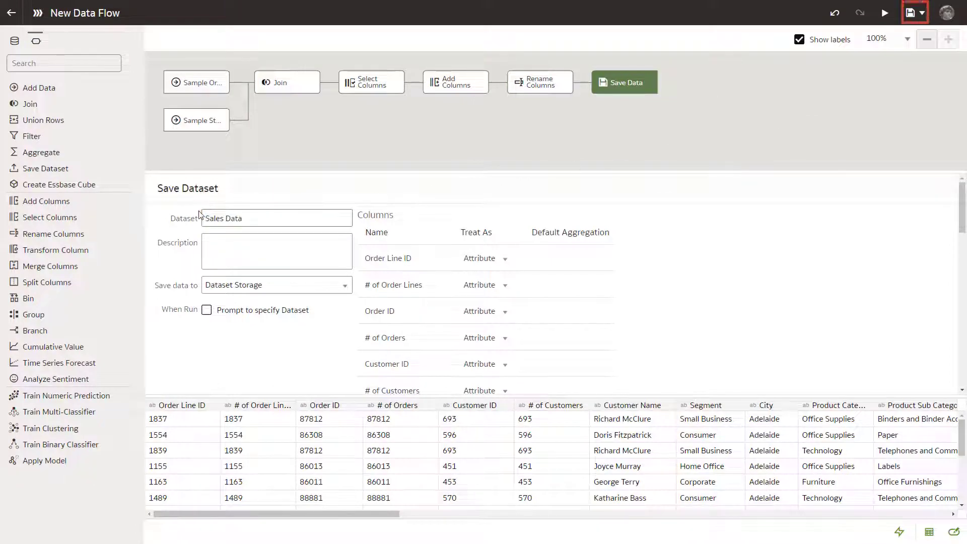
click(922, 13)
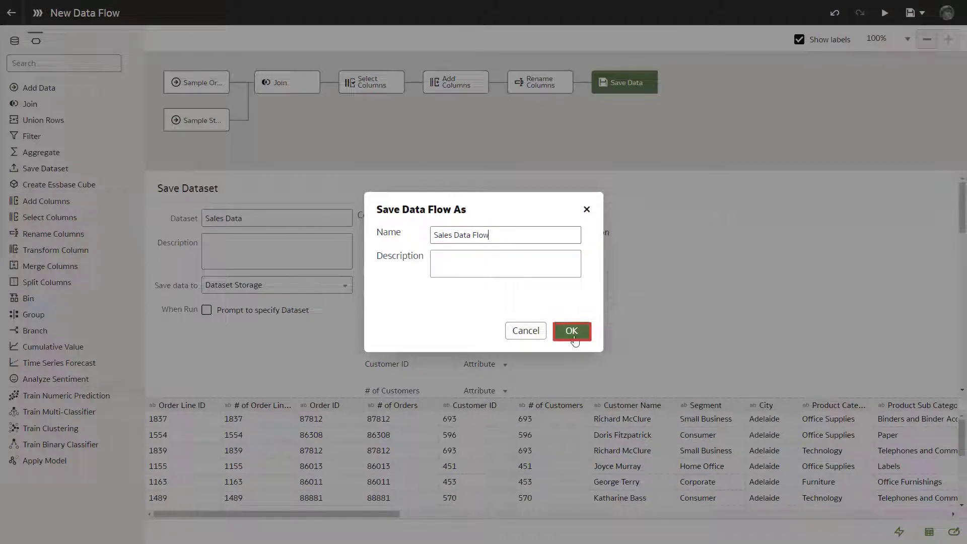
click(571, 330)
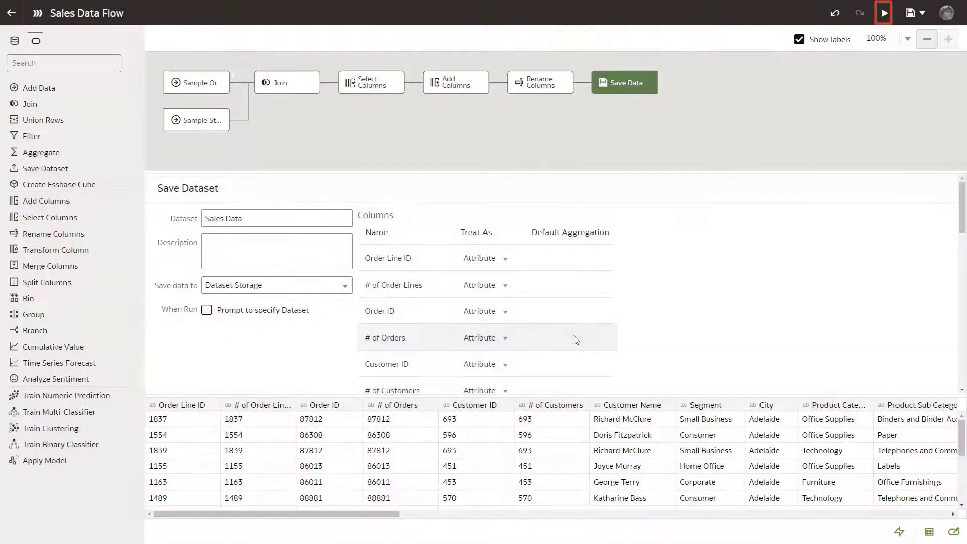
Run Sales Data Flow to completion and return from the flow editor.
click(883, 12)
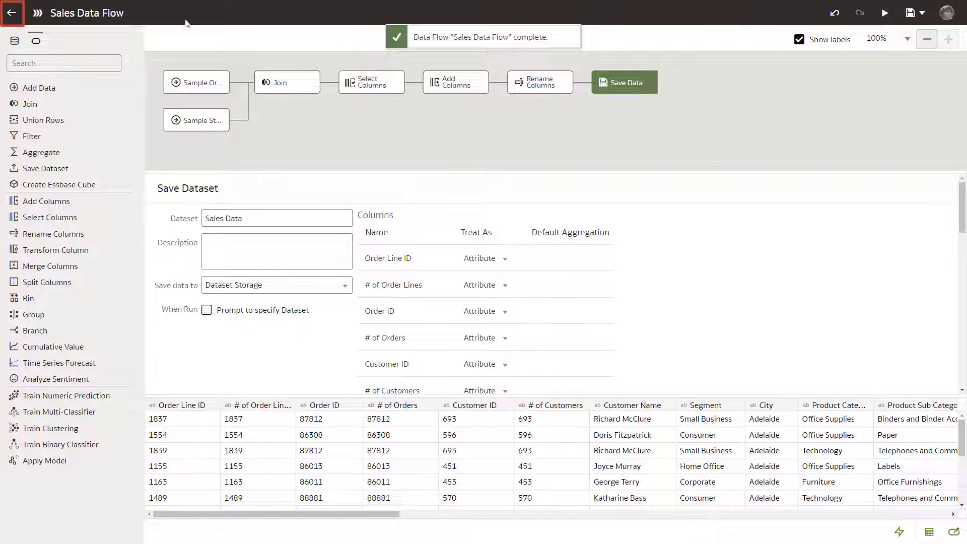
click(16, 13)
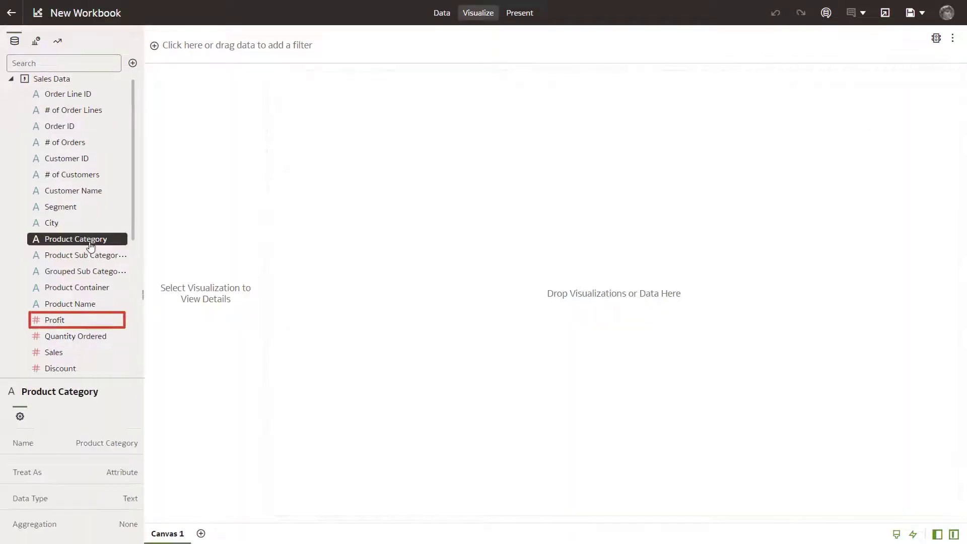
Select Profit, Sales and Order Date Year/Quarter and visualize them as a Scatter chart.
key(ctrl)
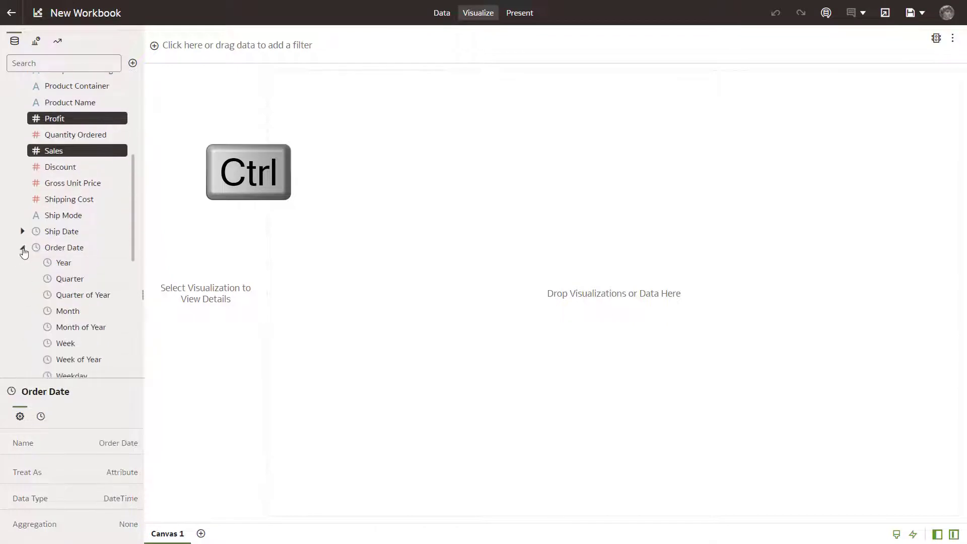
click(64, 262)
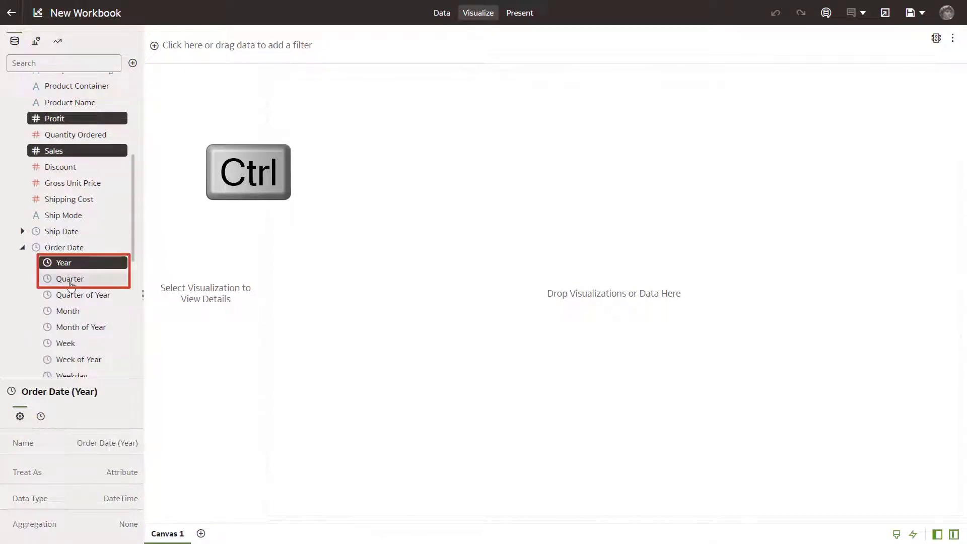
right_click(69, 278)
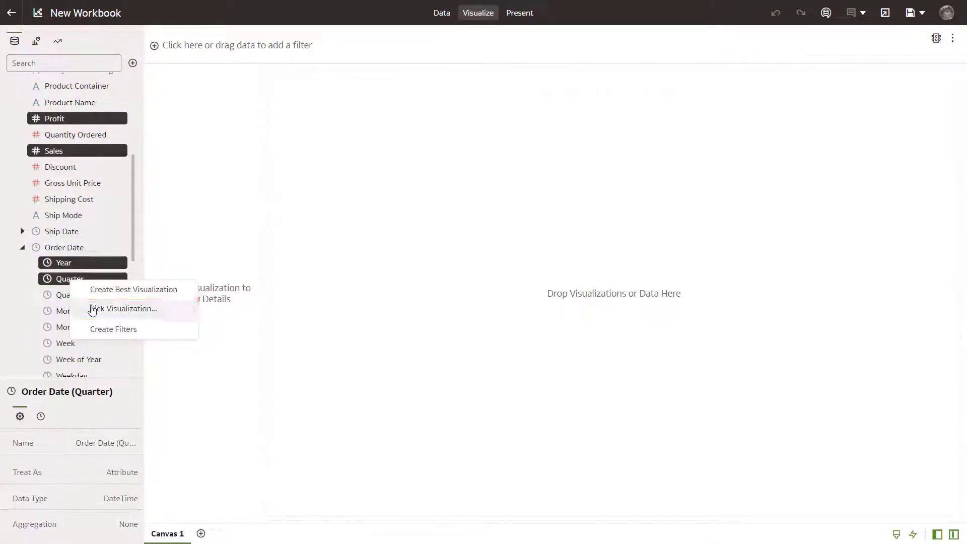
click(133, 289)
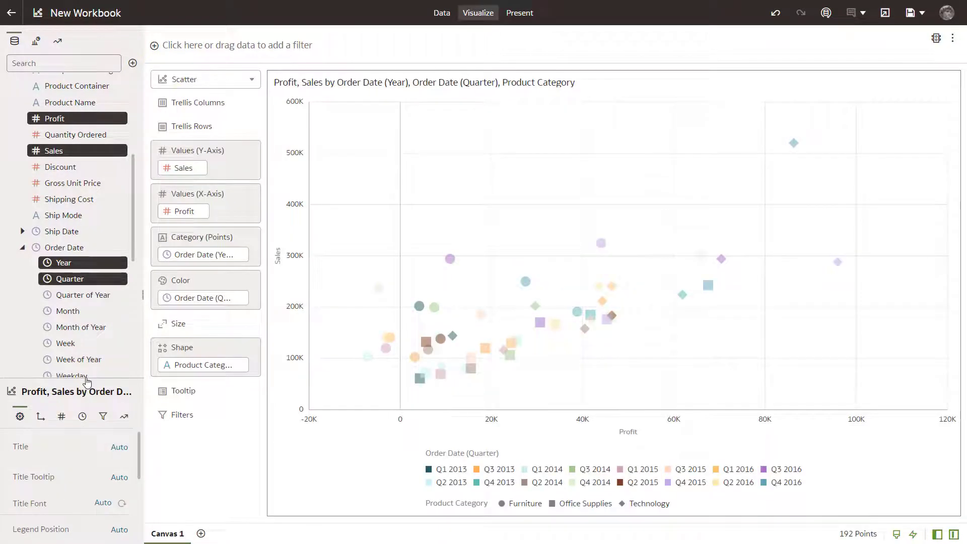